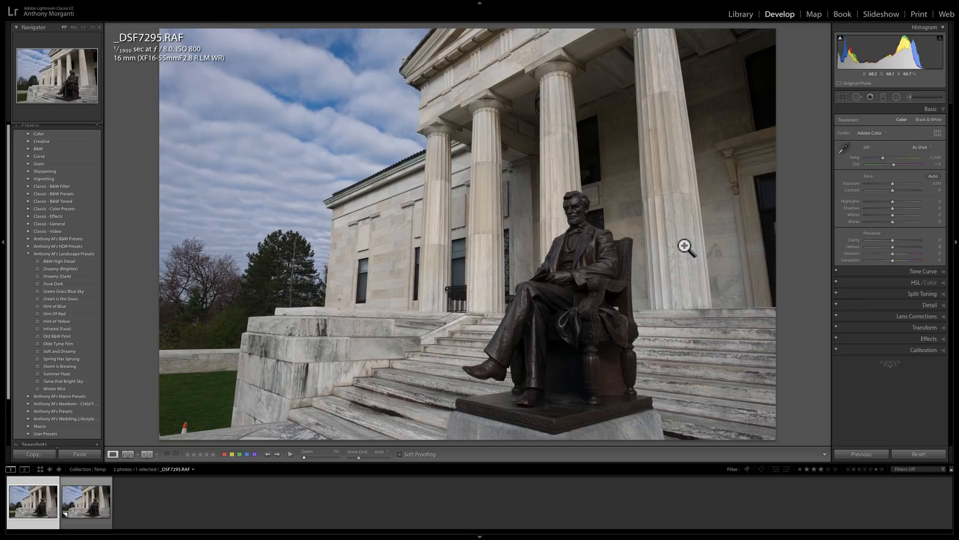
mouse_move(438, 264)
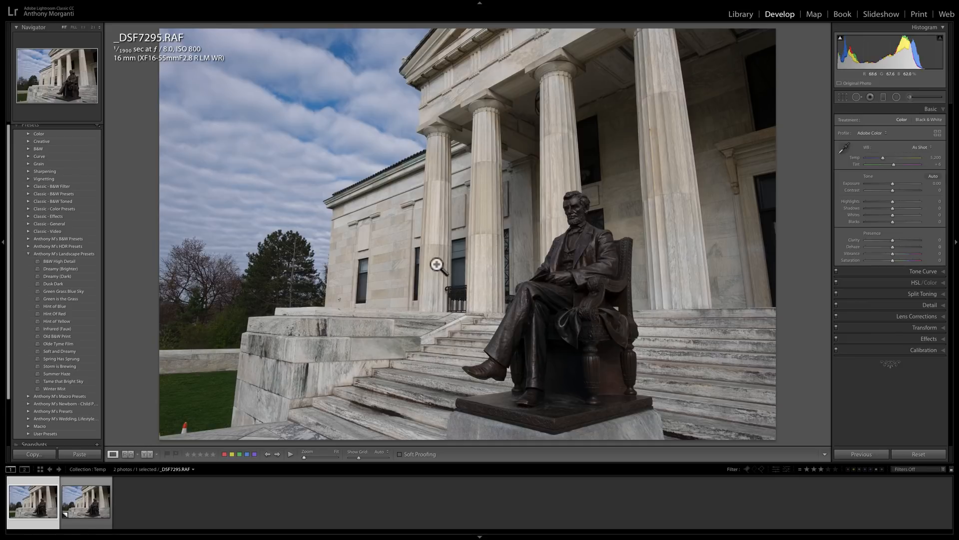
Step: Apply the B&W High Detail landscape preset, turning the statue photo monochrome
left_click(59, 261)
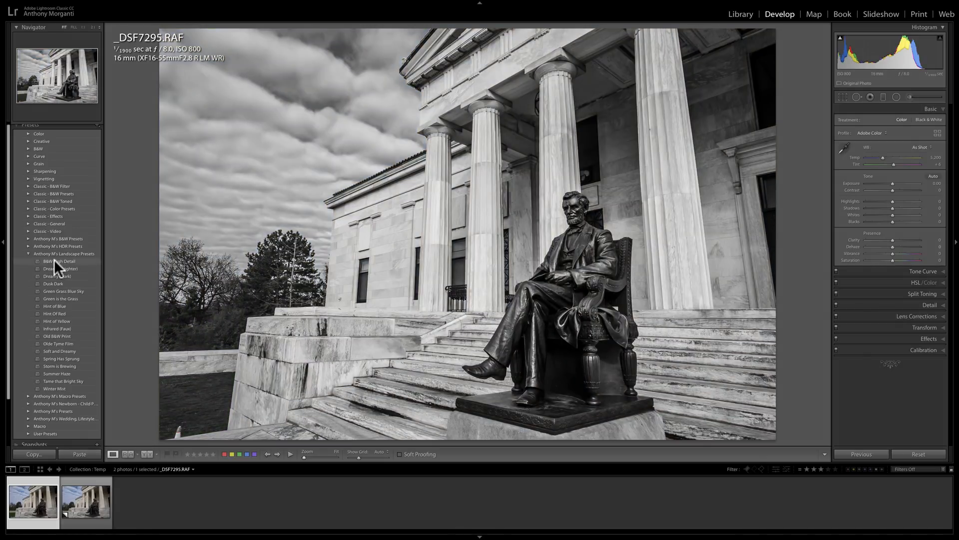
left_click(59, 261)
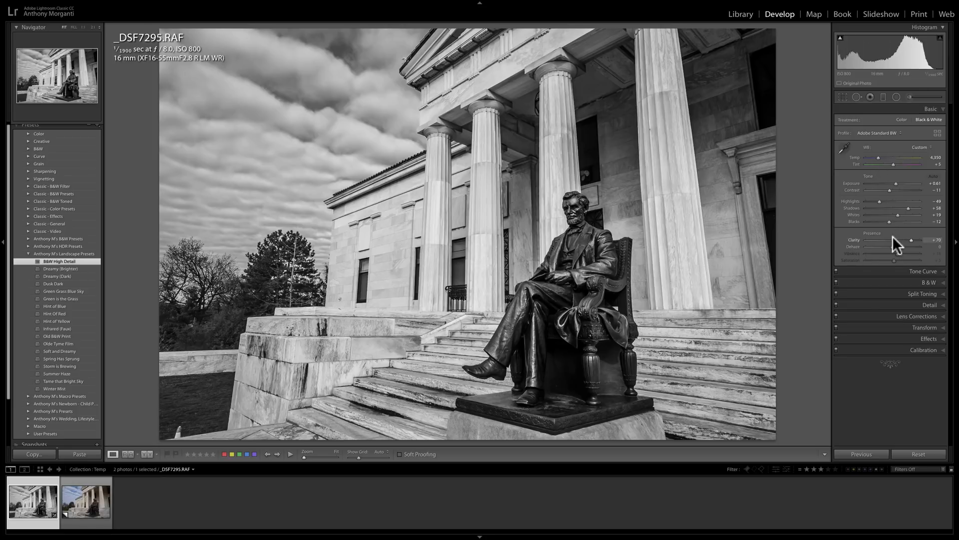
Step: Inspect the preset's Tone Curve and Detail settings, then collapse them again
left_click(929, 120)
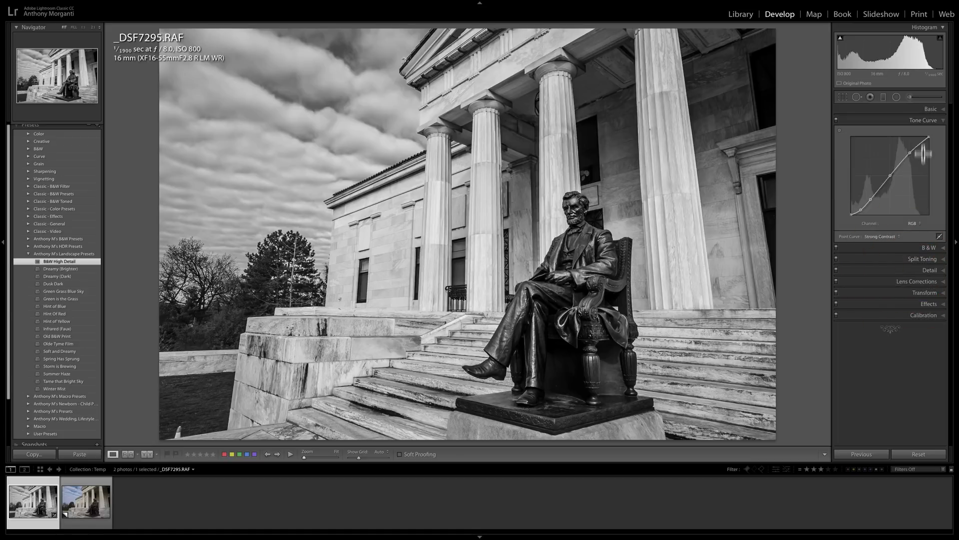
left_click(924, 120)
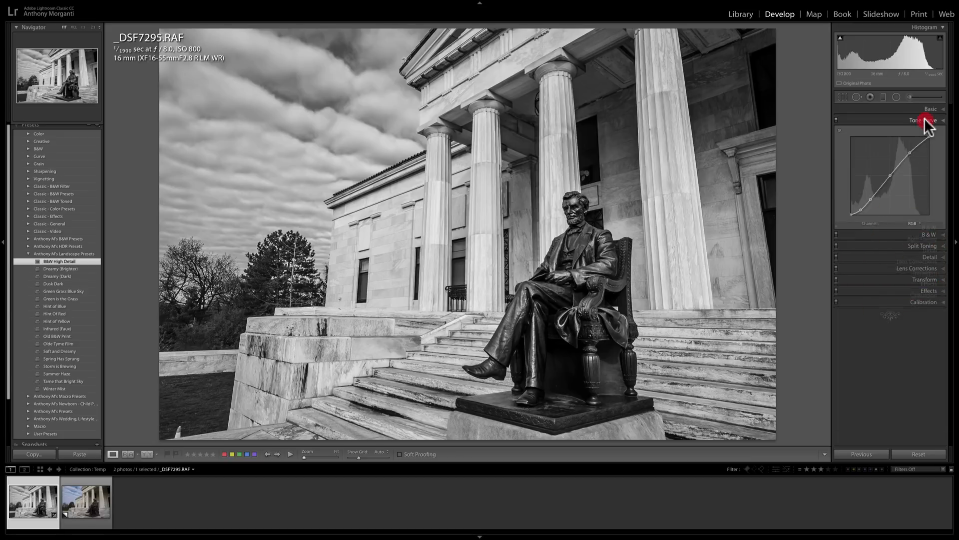
left_click(922, 120)
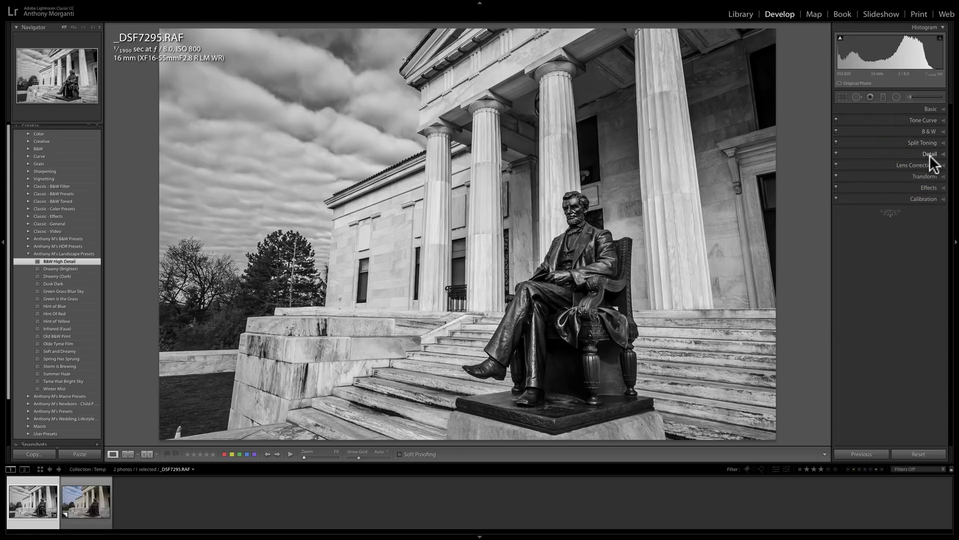
left_click(929, 153)
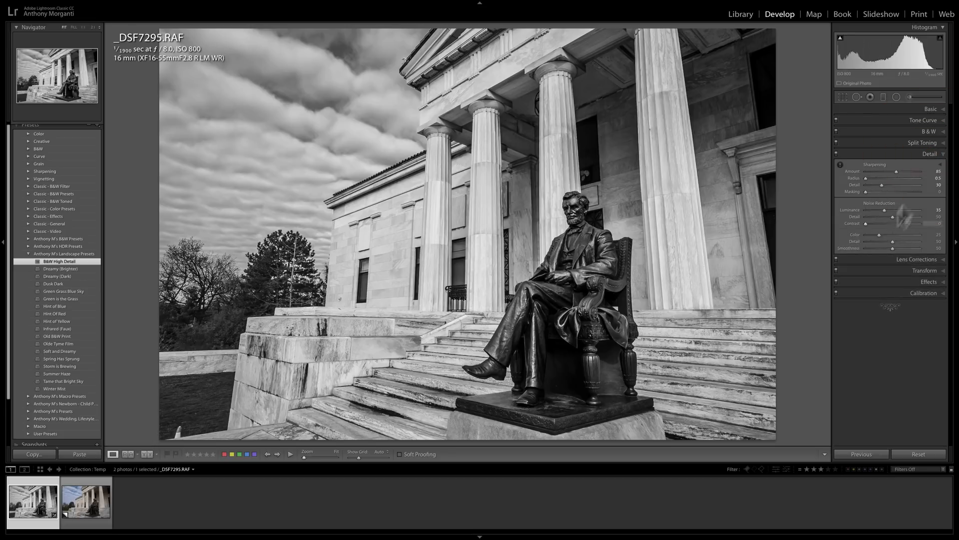
left_click(930, 154)
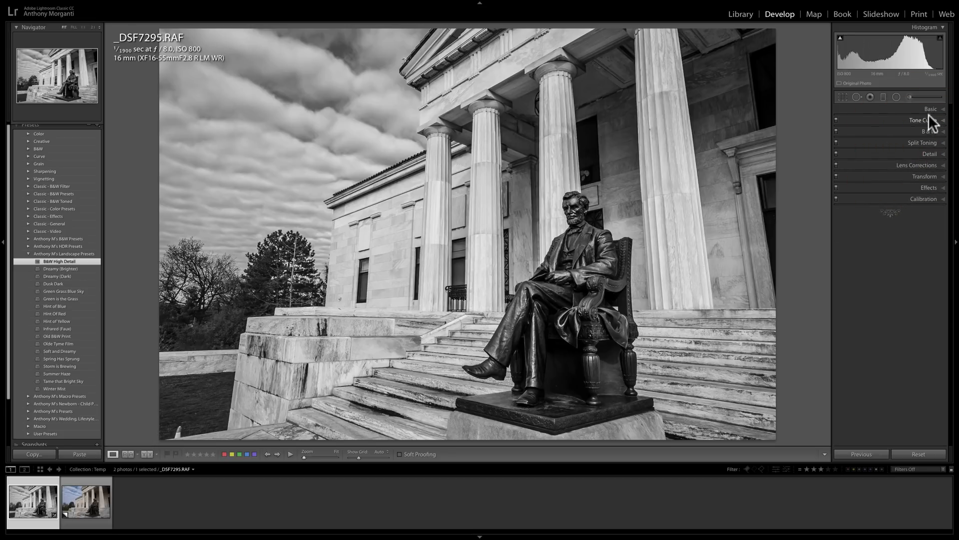
Step: Reset all edits so the statue photo returns to its original colour
left_click(929, 109)
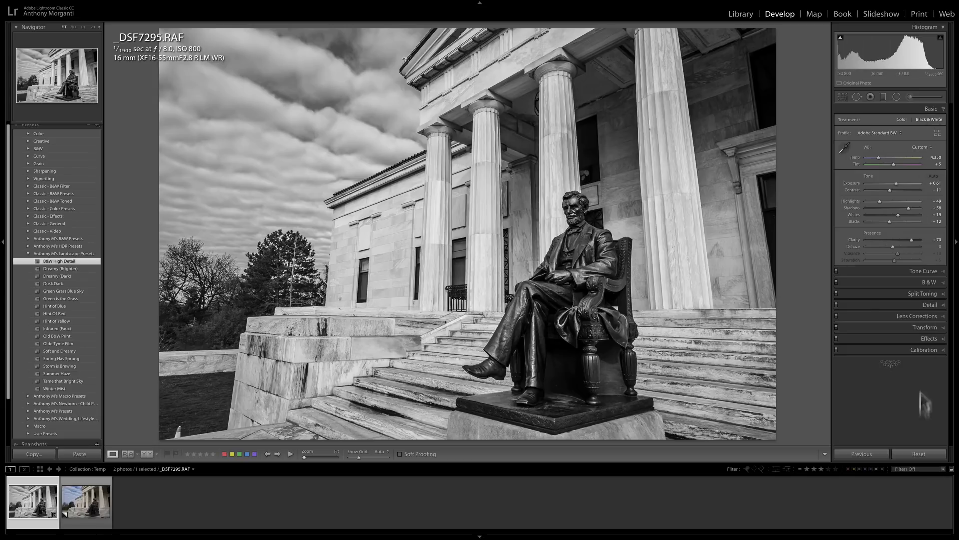
left_click(901, 119)
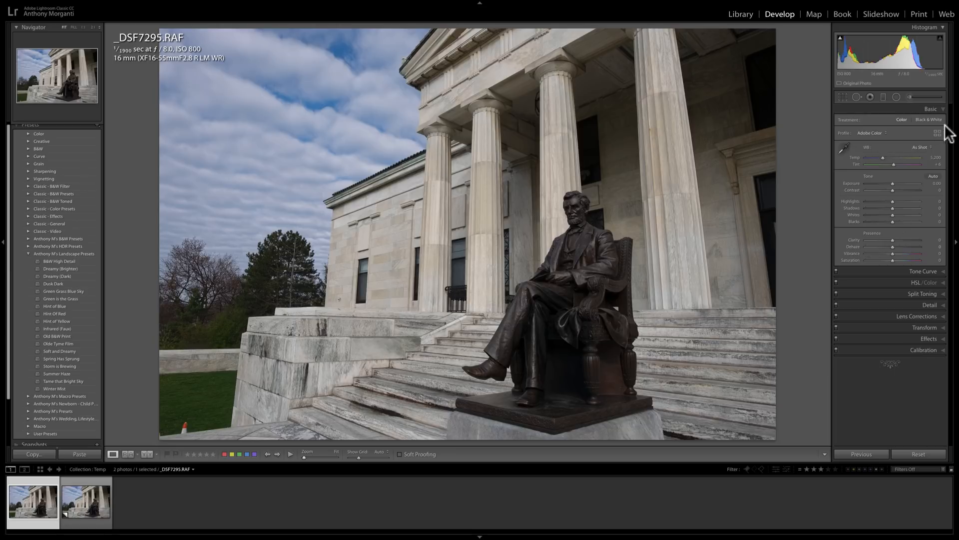
Step: Apply the Big Sky profile from the profile browser, deepening the blue sky
left_click(936, 133)
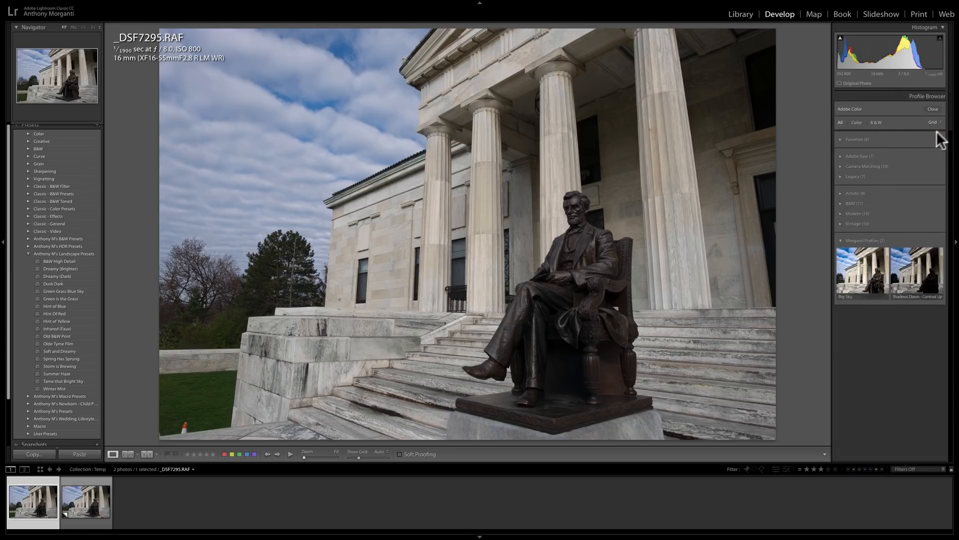
left_click(858, 280)
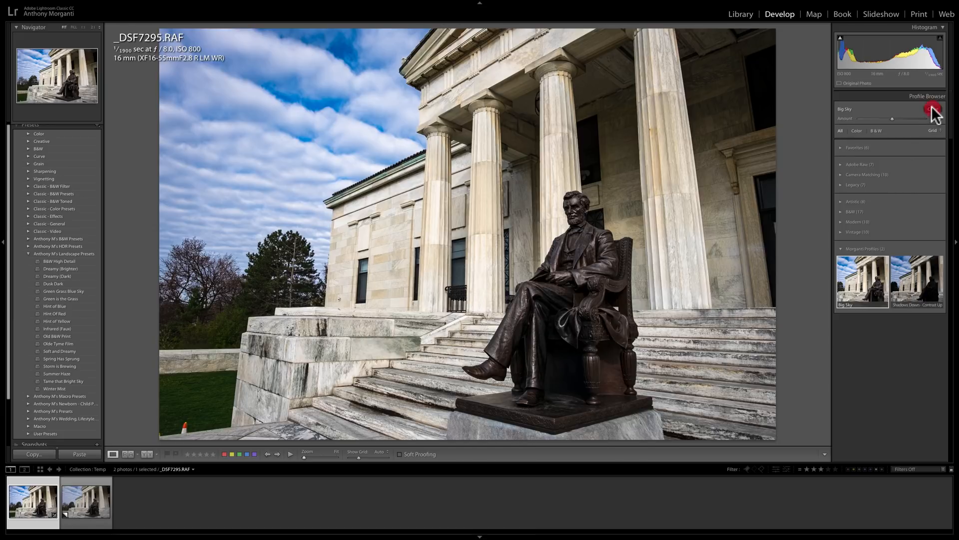
left_click(934, 110)
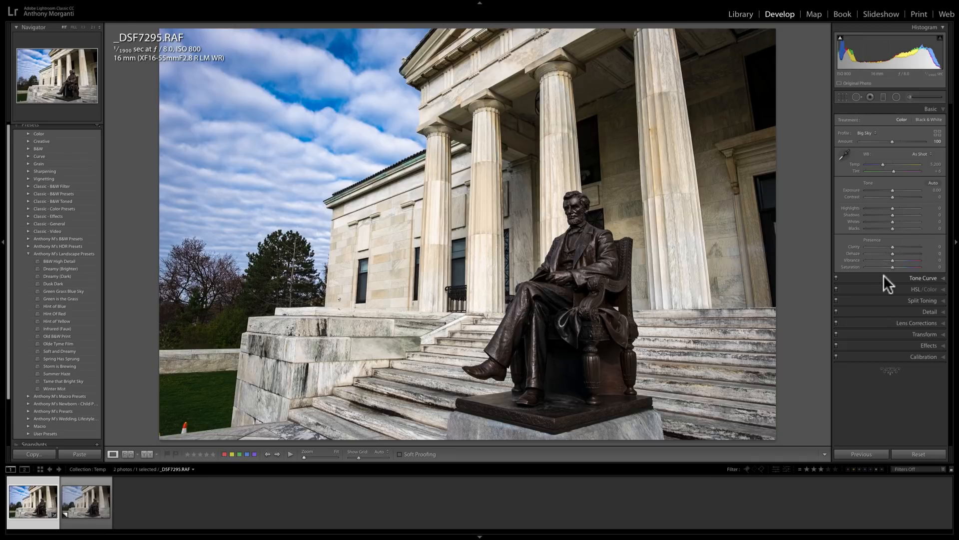
Step: Check the Tone Curve and Basic panels to confirm the sliders stay at zero
left_click(924, 278)
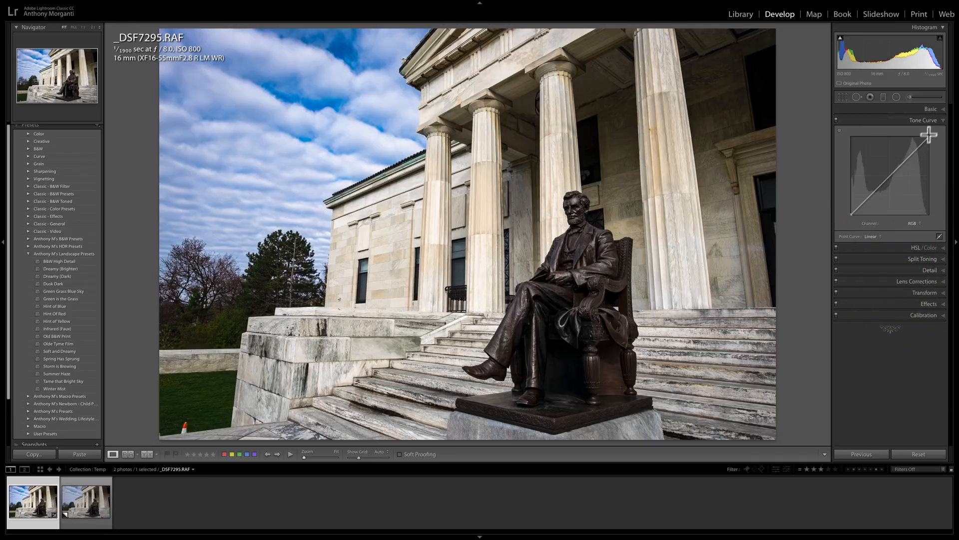
left_click(930, 109)
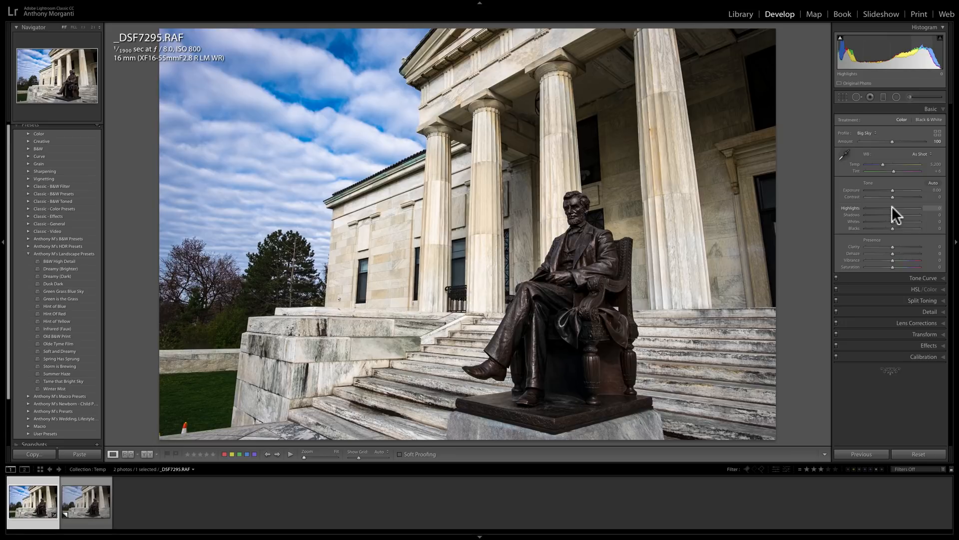
left_click(918, 454)
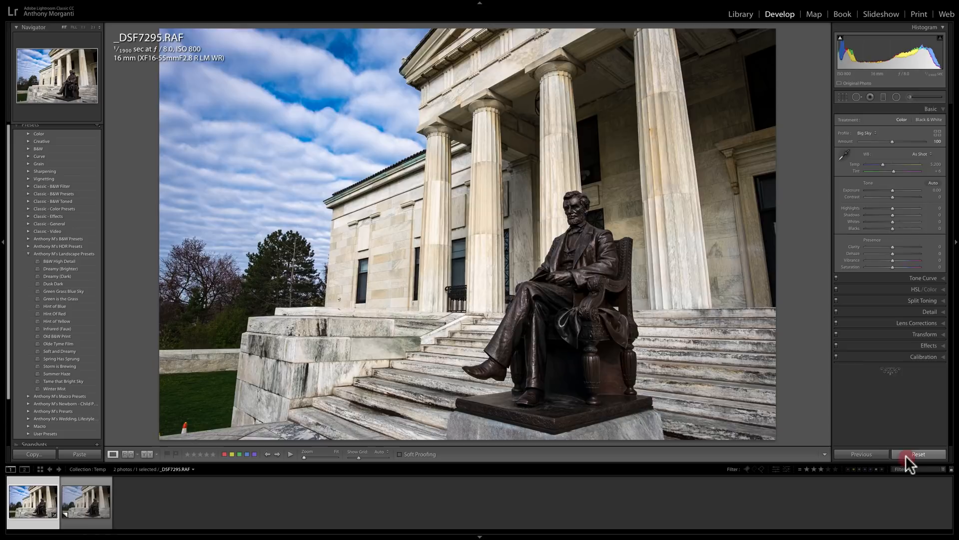
Step: Apply the Shadows Down - Contrast Up profile from Morganti Profiles and close the browser
left_click(917, 454)
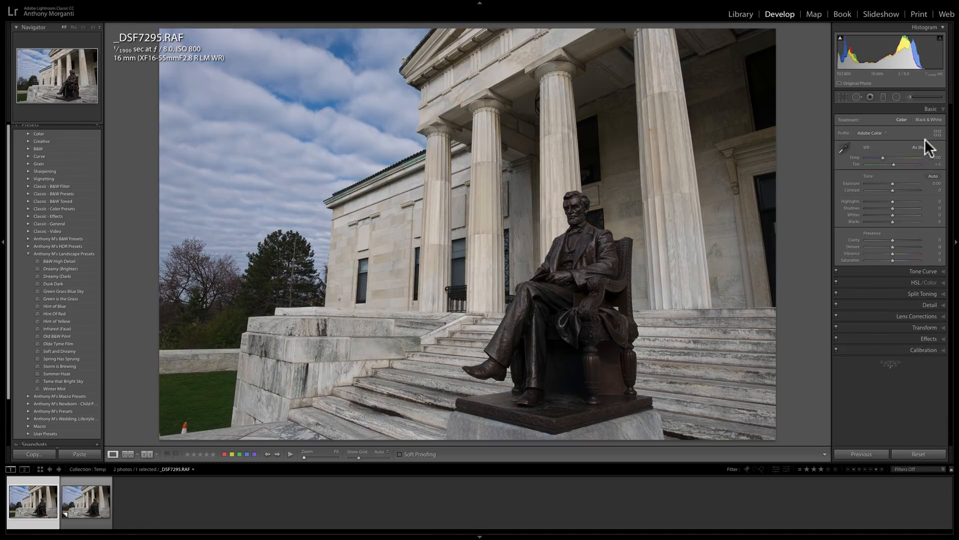
left_click(936, 133)
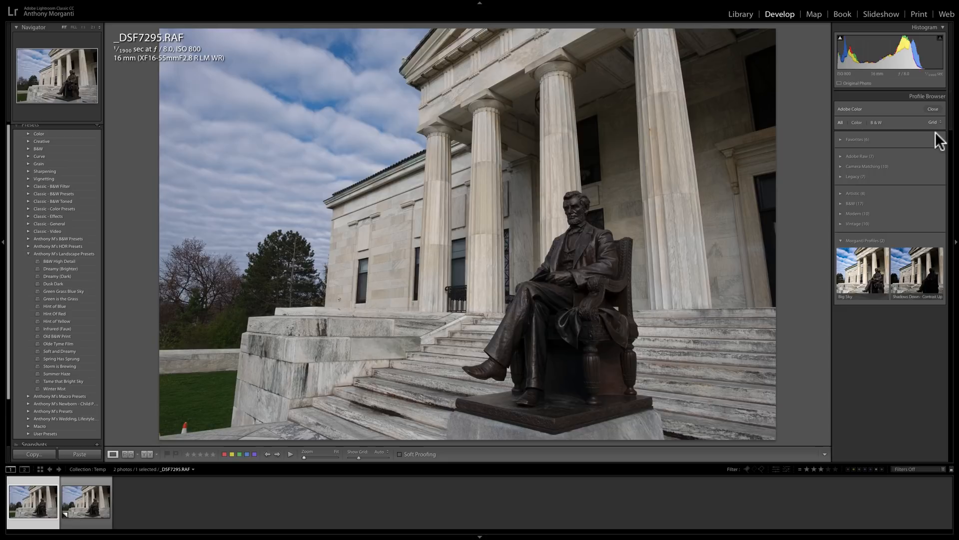
left_click(917, 276)
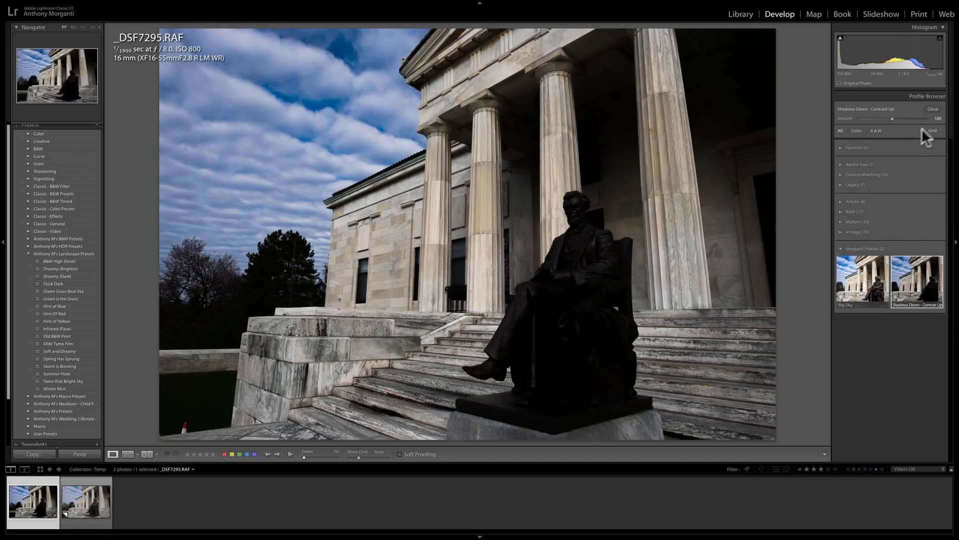
left_click(933, 109)
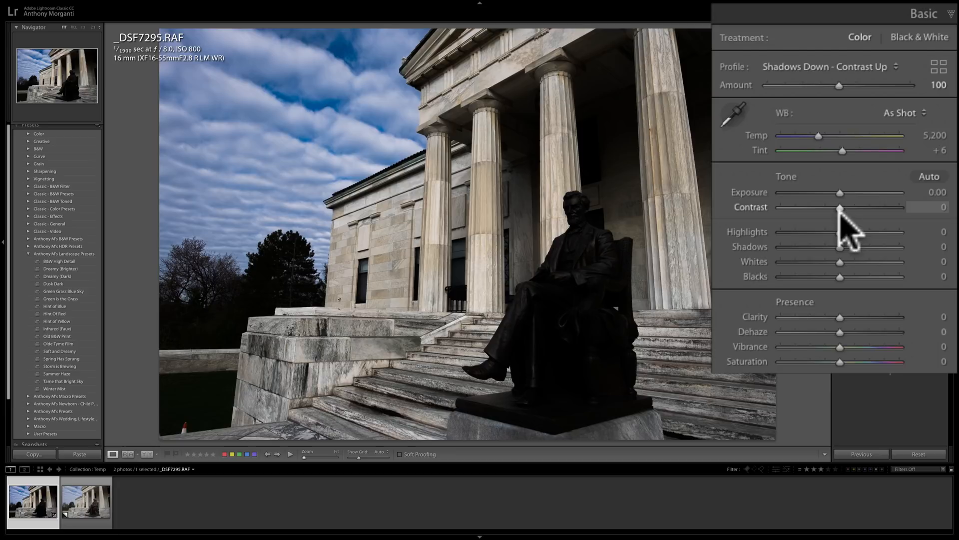
left_click_drag(842, 207, 853, 207)
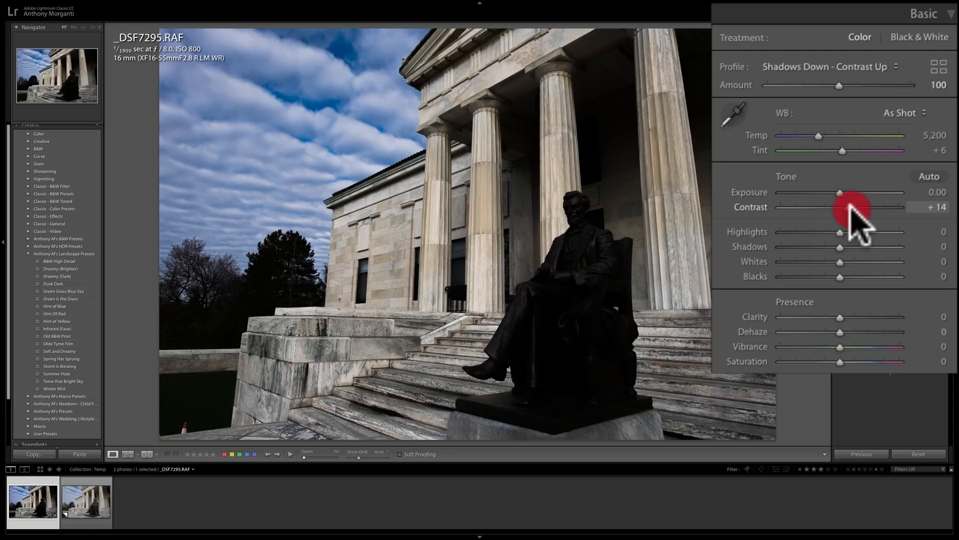
left_click_drag(857, 207, 912, 206)
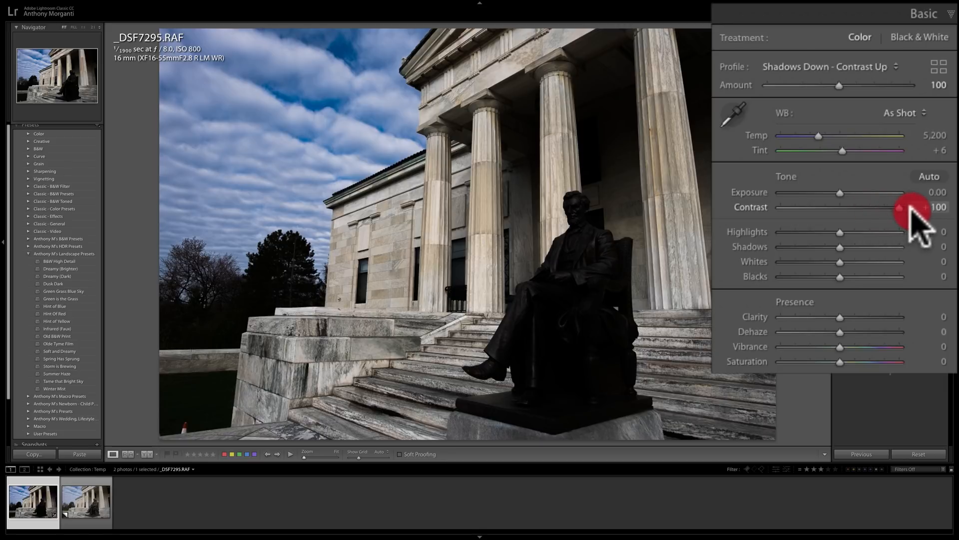
left_click(899, 207)
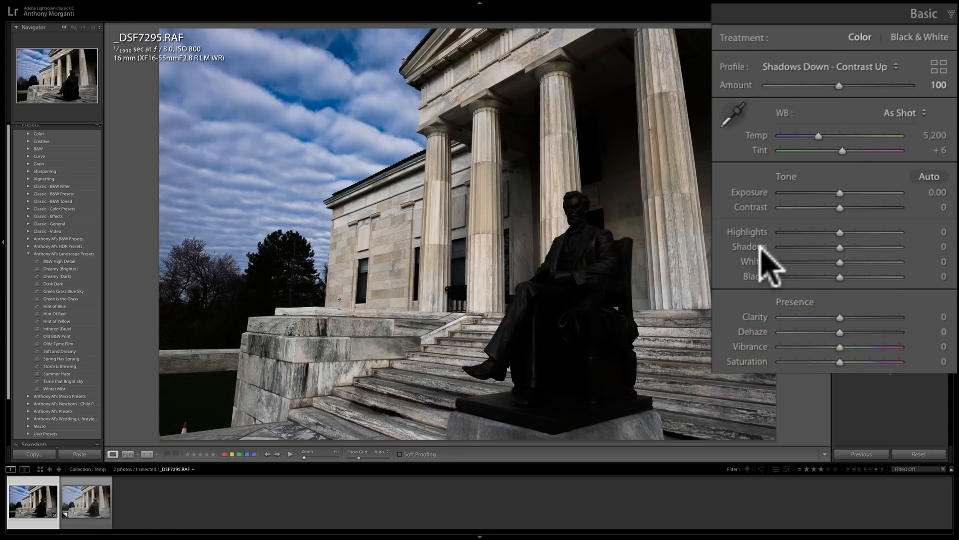
left_click_drag(840, 247, 827, 247)
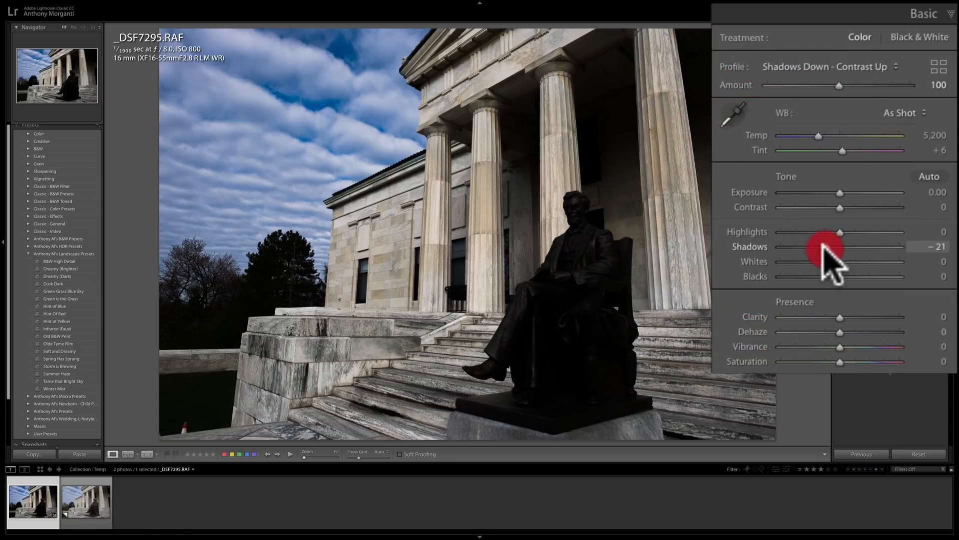
left_click_drag(826, 248, 768, 248)
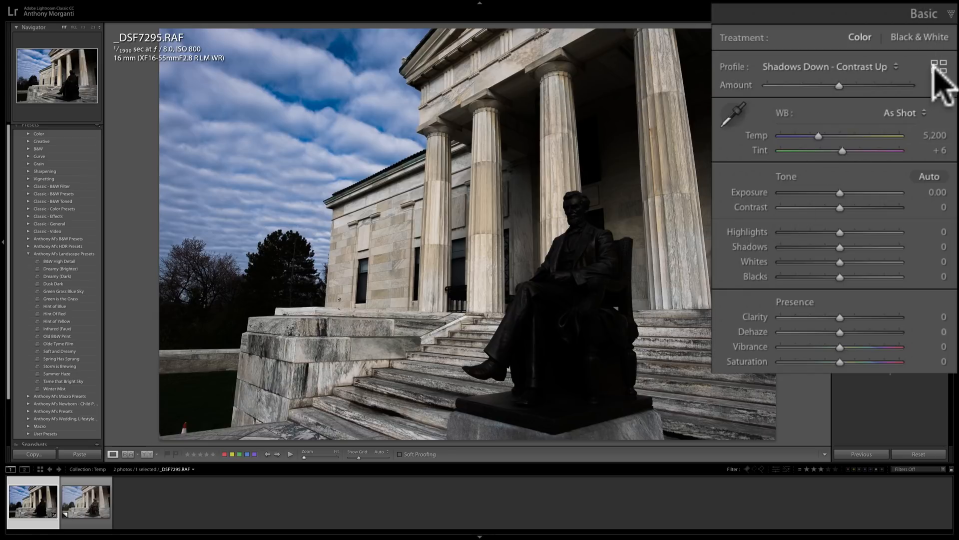
Step: Test the profile Amount slider at 189 and 11, then return it to 100
left_click(941, 61)
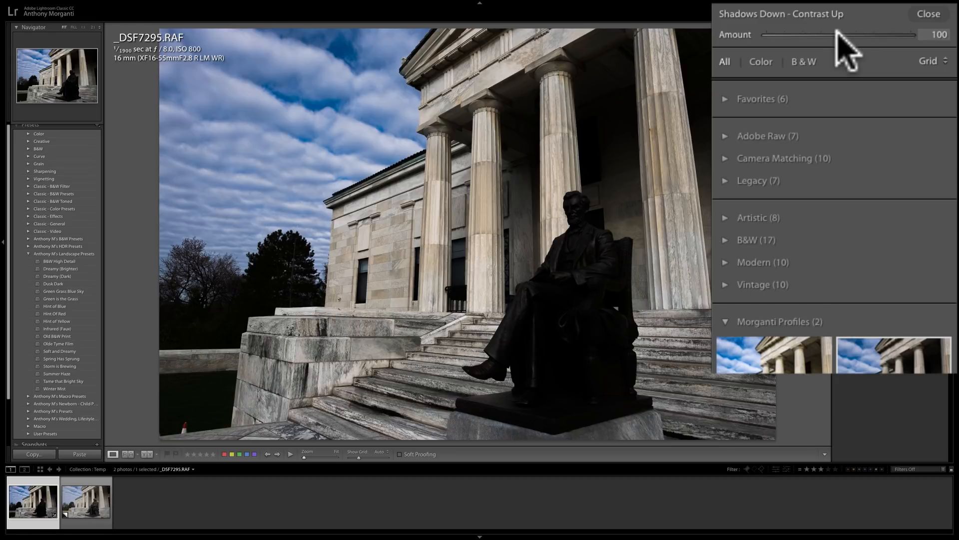
left_click_drag(819, 34, 869, 34)
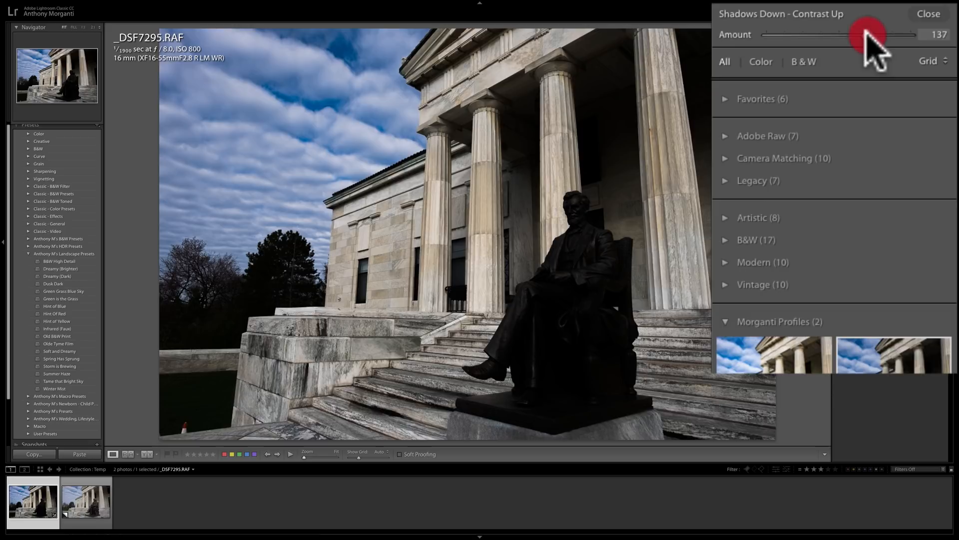
left_click_drag(863, 34, 878, 34)
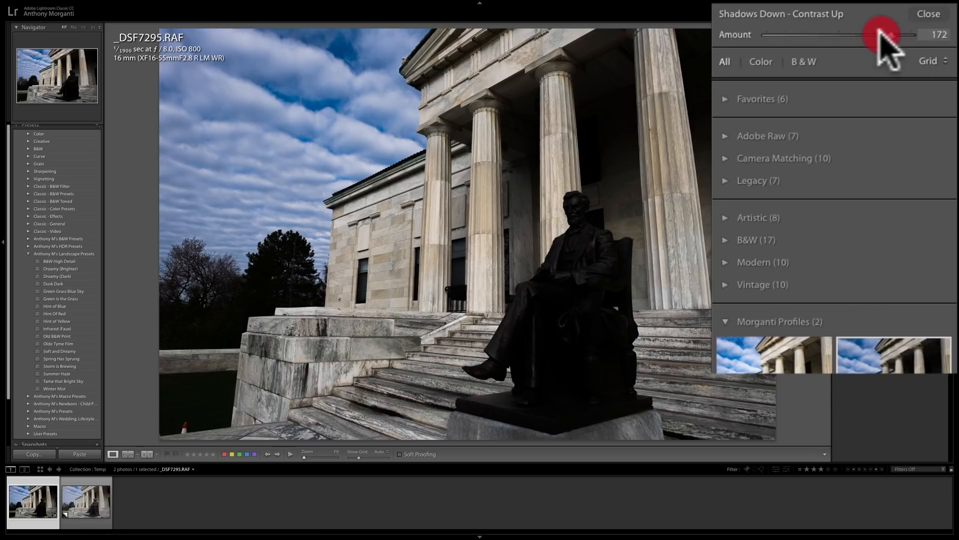
left_click_drag(875, 35, 891, 35)
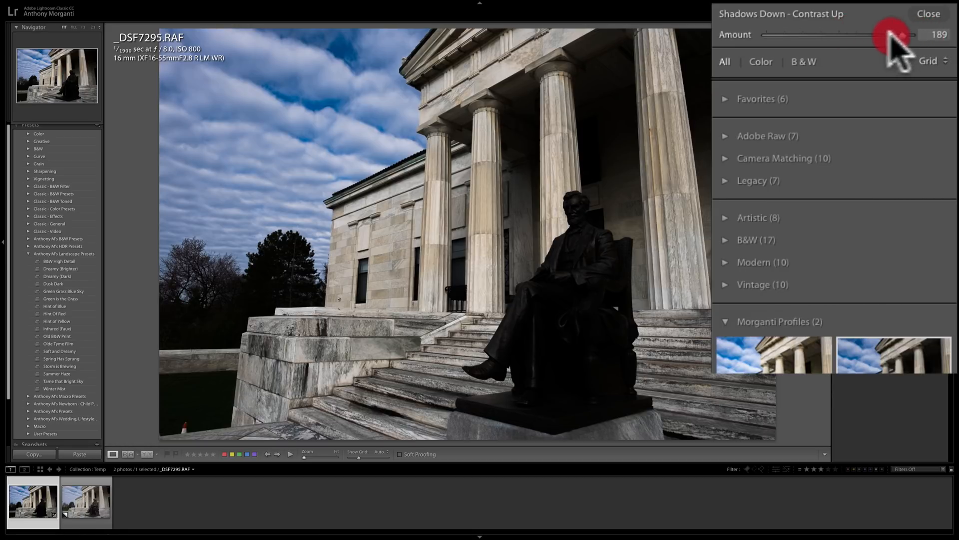
left_click_drag(891, 35, 774, 35)
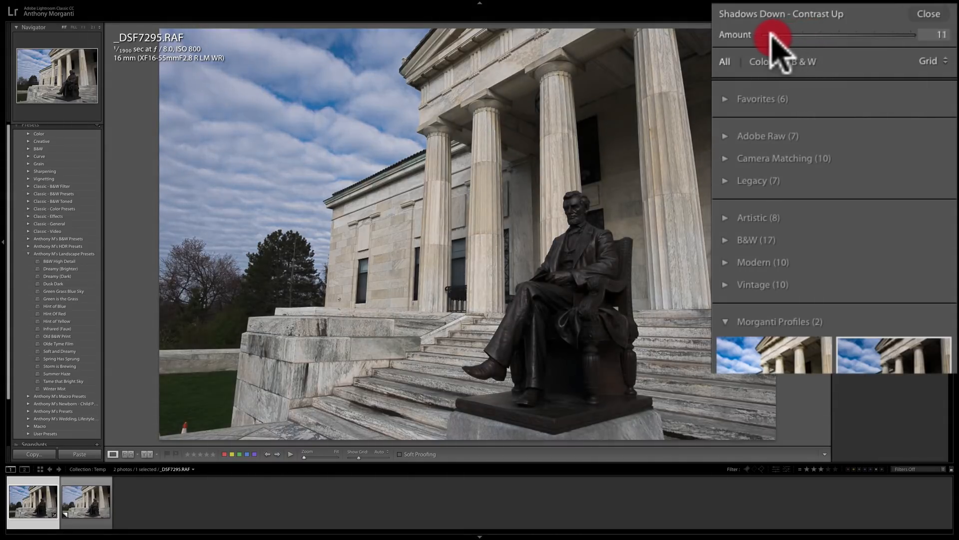
left_click_drag(773, 41, 842, 41)
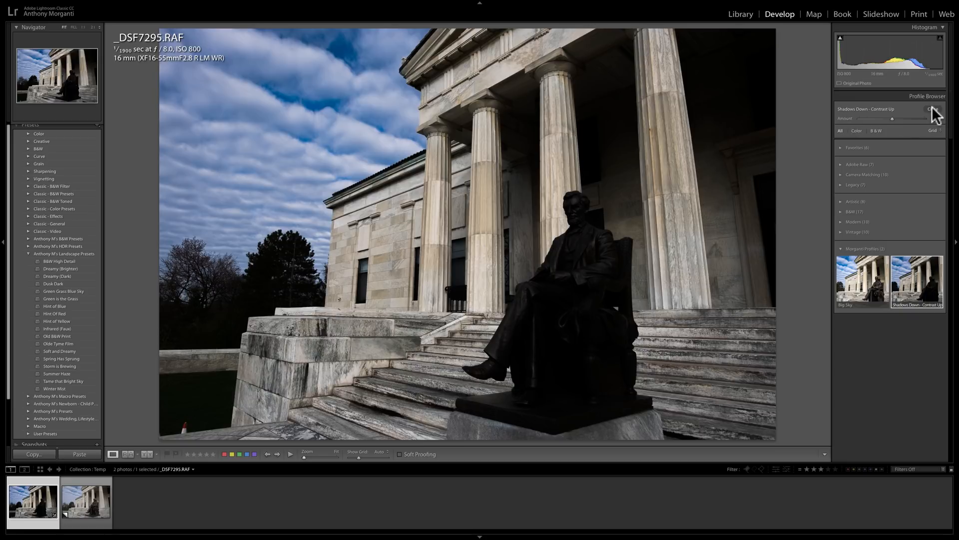
Step: Close the profile browser, keeping Shadows Down - Contrast Up at full strength
left_click(934, 108)
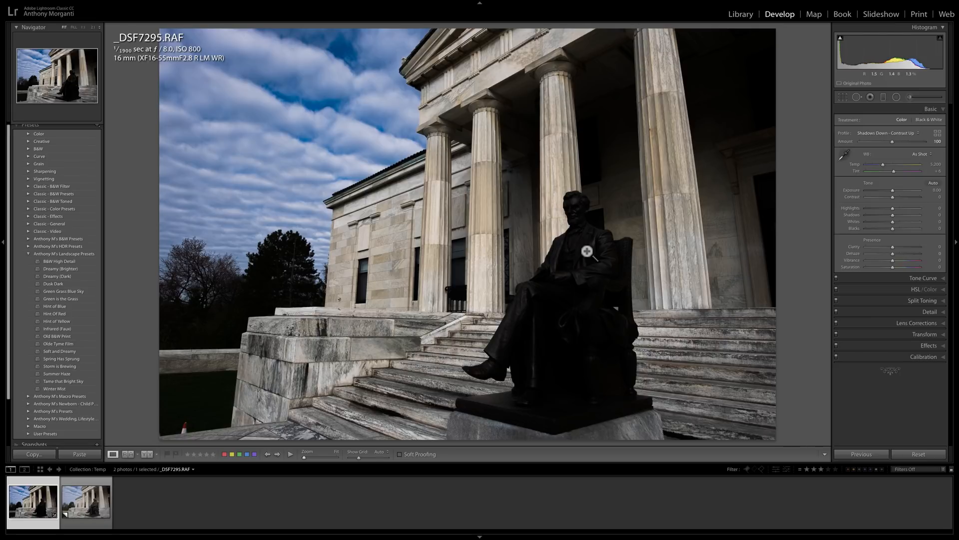
mouse_move(936, 132)
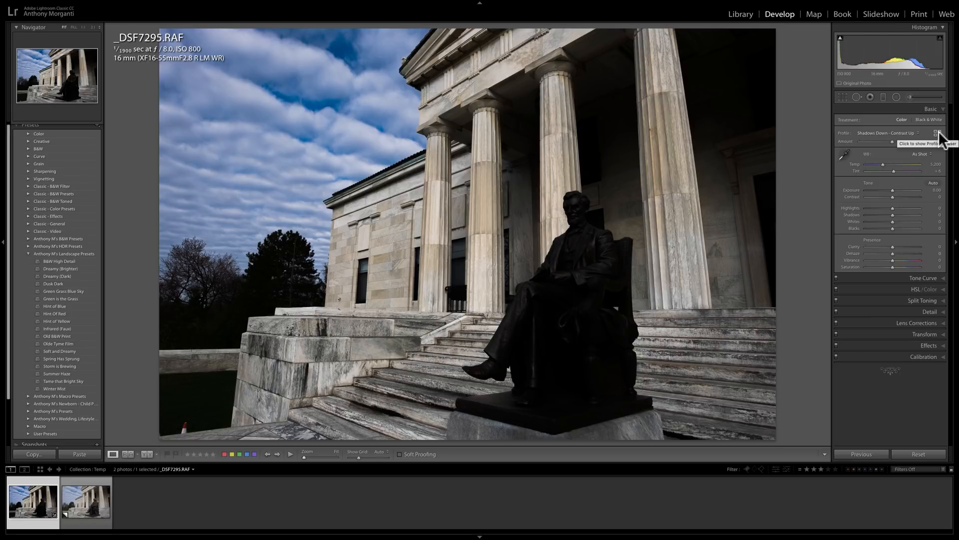